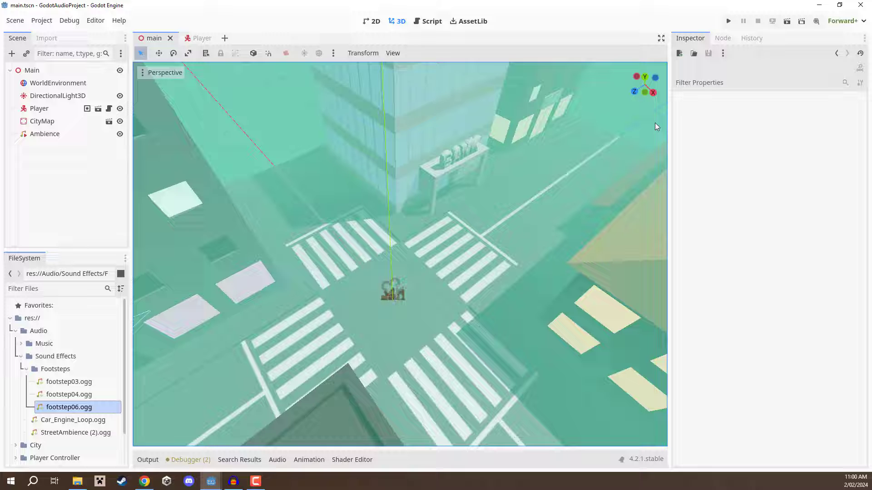
mouse_move(105, 404)
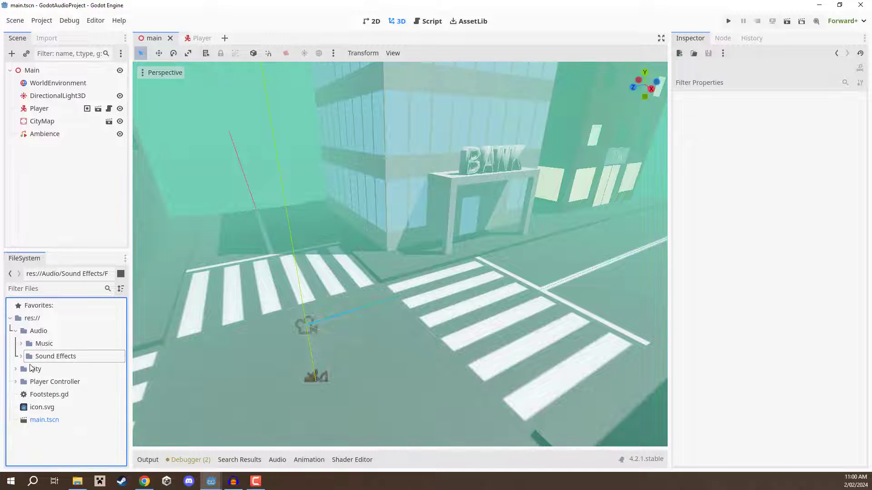
Browse the City models folder and drag taxi.glb onto the road beside the bank crossing
left_click(35, 369)
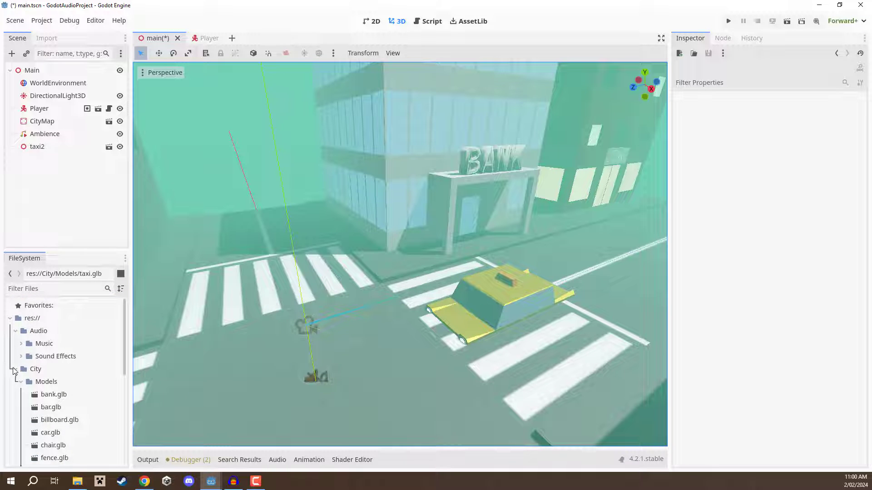
left_click(35, 368)
type("area3d")
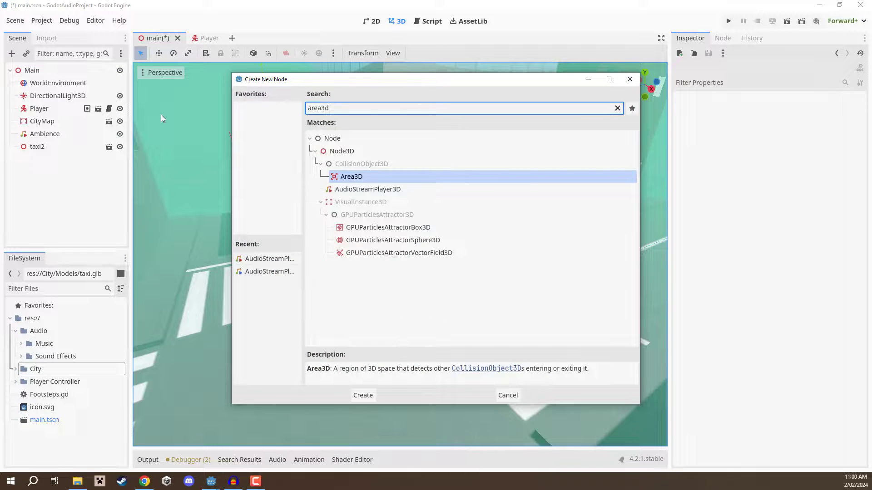
Create a Taxi Area3D, reparent taxi2 under it with zero position, and place it on a street
left_click(362, 395)
type("Taxi")
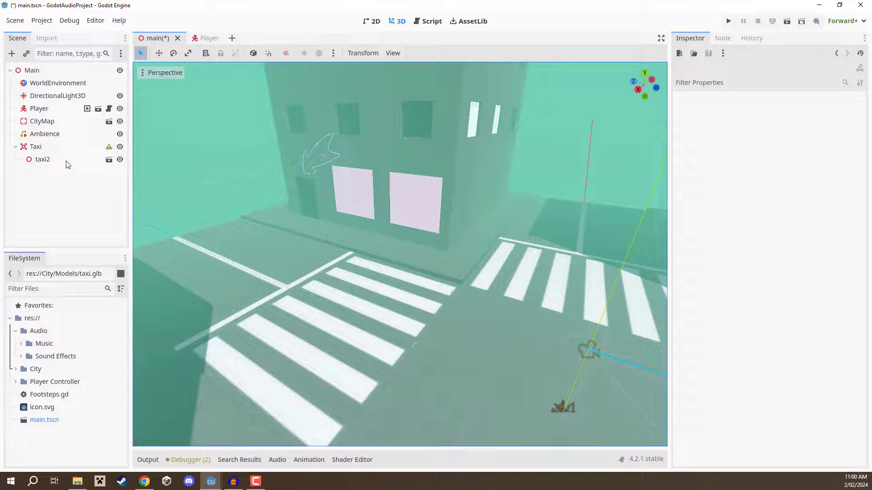
left_click(42, 159)
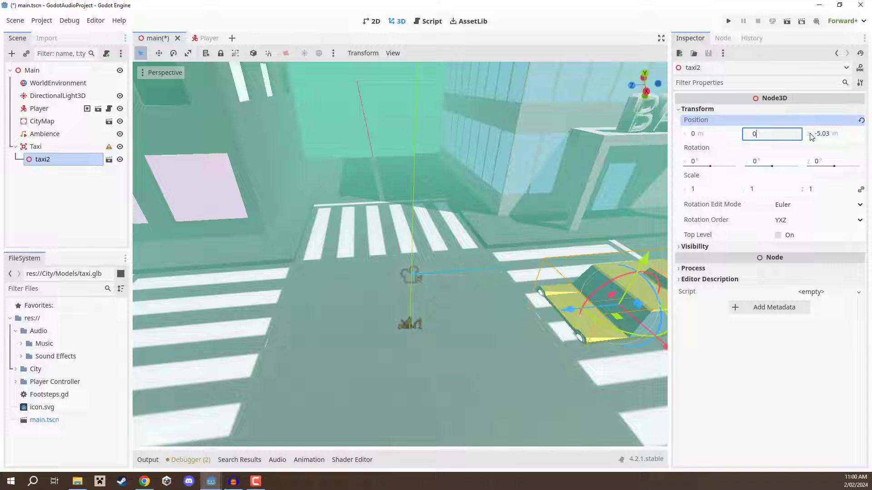
left_click(35, 146)
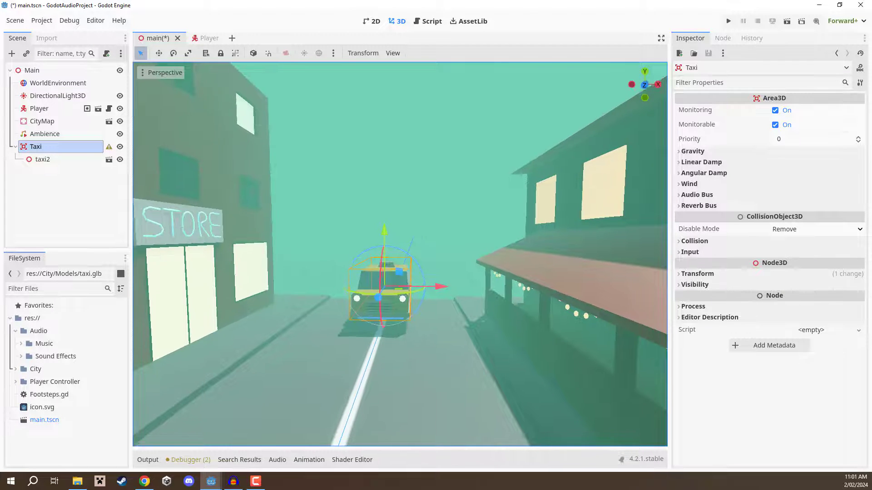
Add a CarAudio AudioStreamPlayer3D child to Taxi using Car_Engine_Loop.ogg as its stream
right_click(35, 146)
type("audio")
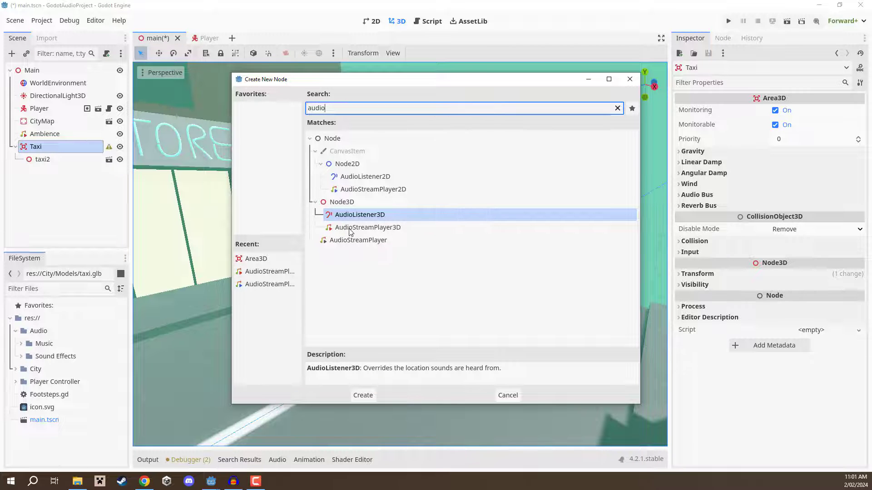
left_click(362, 396)
type("CarAudio")
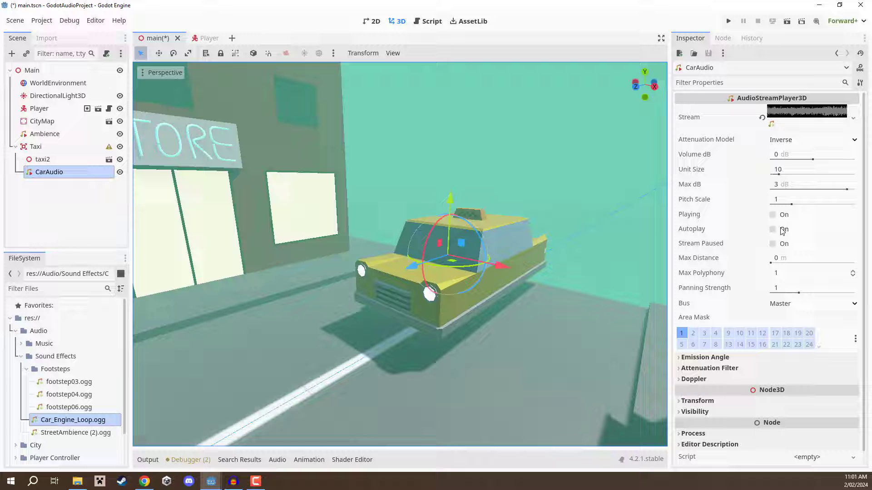
Enable Autoplay on CarAudio, then run and stop the game to hear the engine
left_click(772, 229)
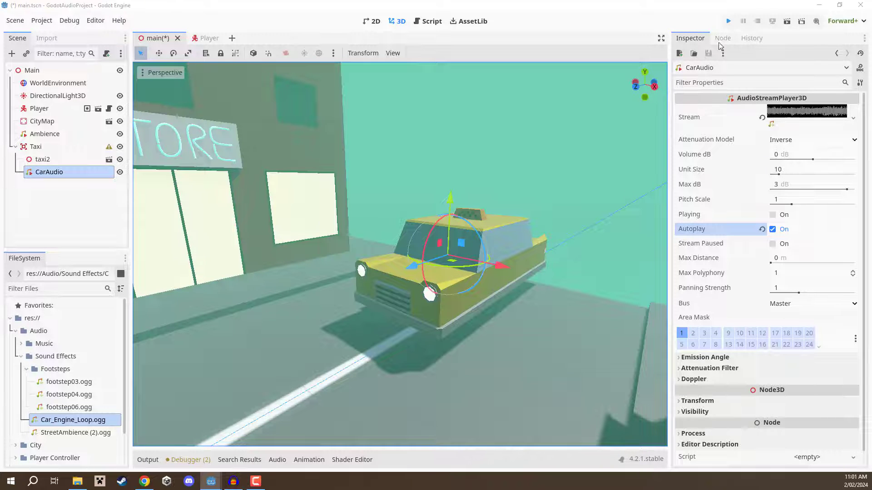
left_click(727, 20)
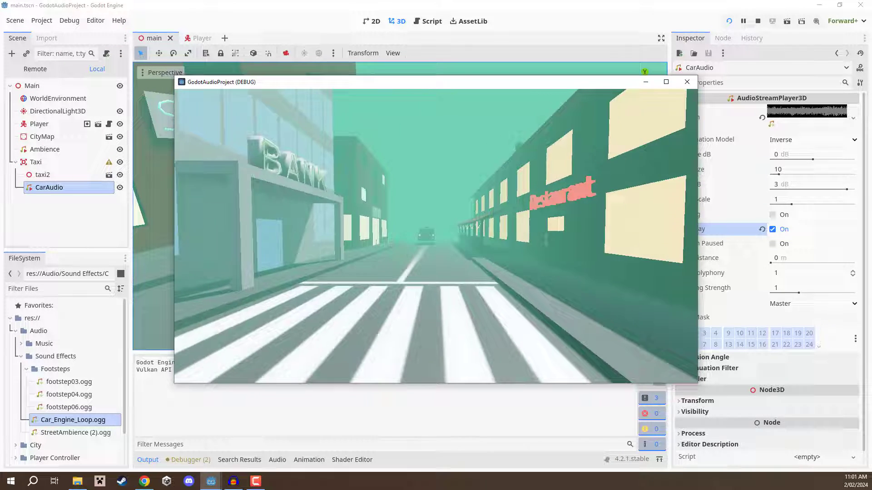
left_click(686, 81)
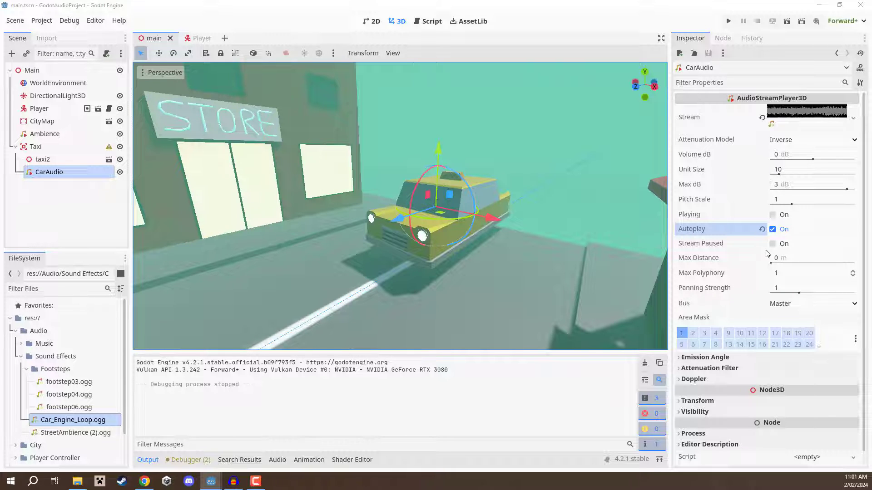
Set CarAudio's Max Distance to 50, then run and stop the game to test it
left_click(812, 257)
type("50")
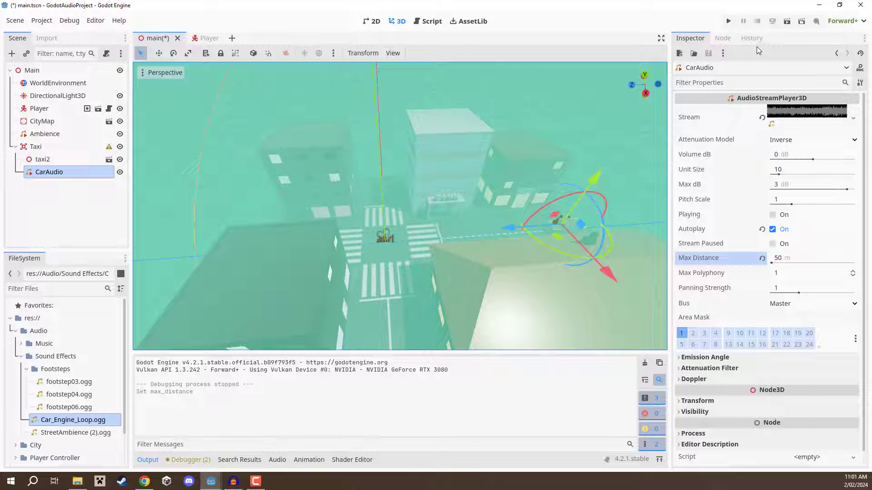
left_click(728, 21)
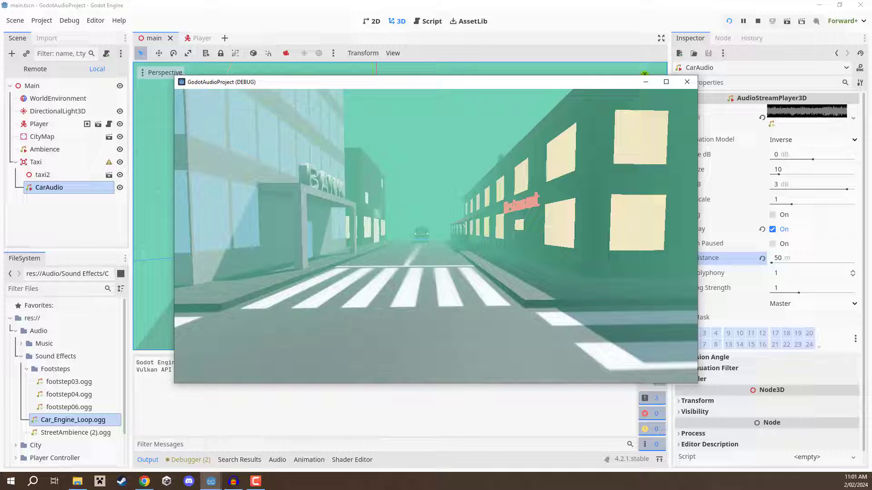
left_click(758, 22)
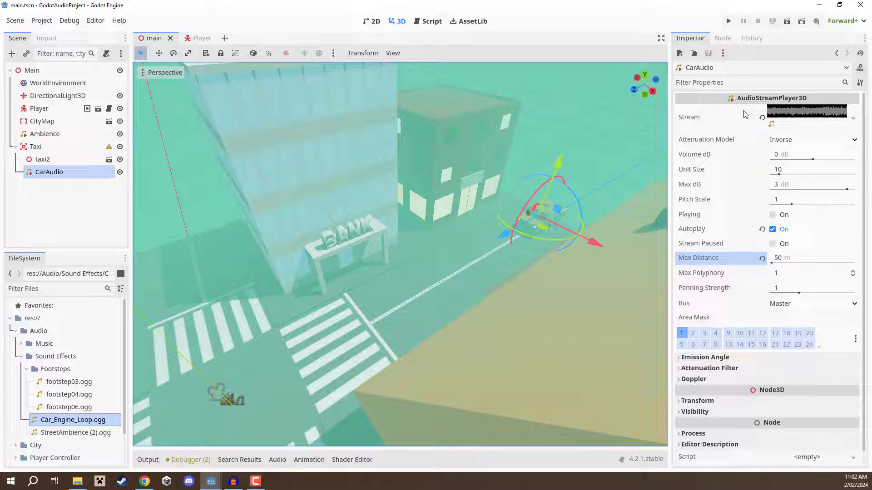
Expand CarAudio's Doppler section and switch Tracking from Disabled to Idle
scroll("down", 3)
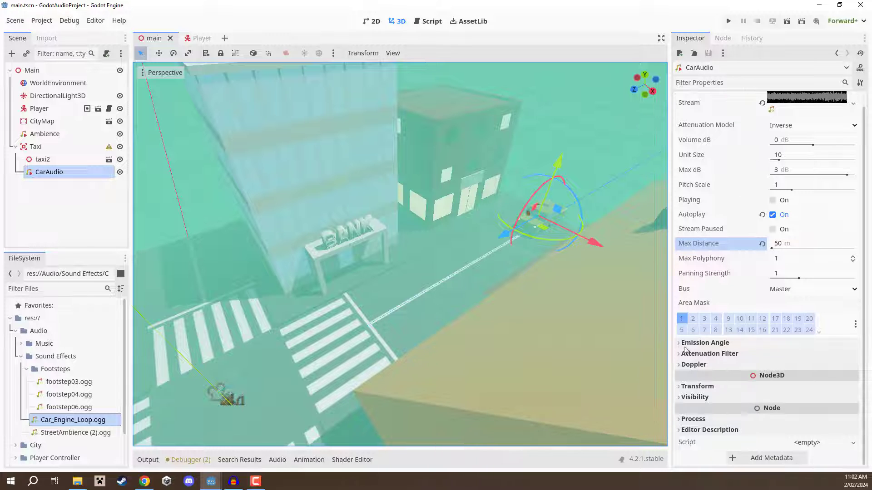
mouse_move(693, 364)
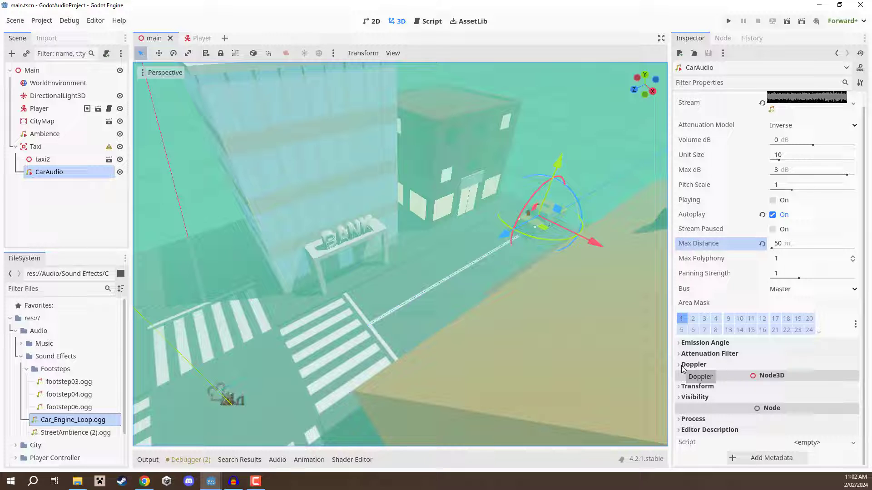
left_click(693, 365)
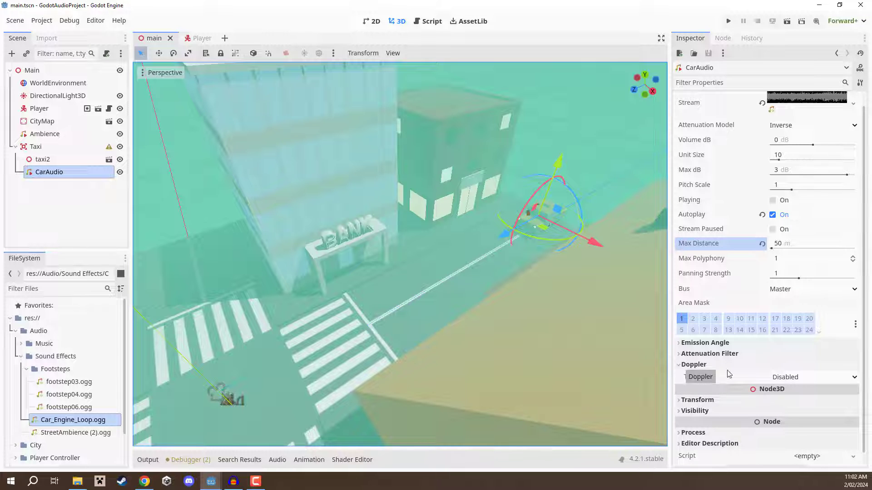
left_click(812, 377)
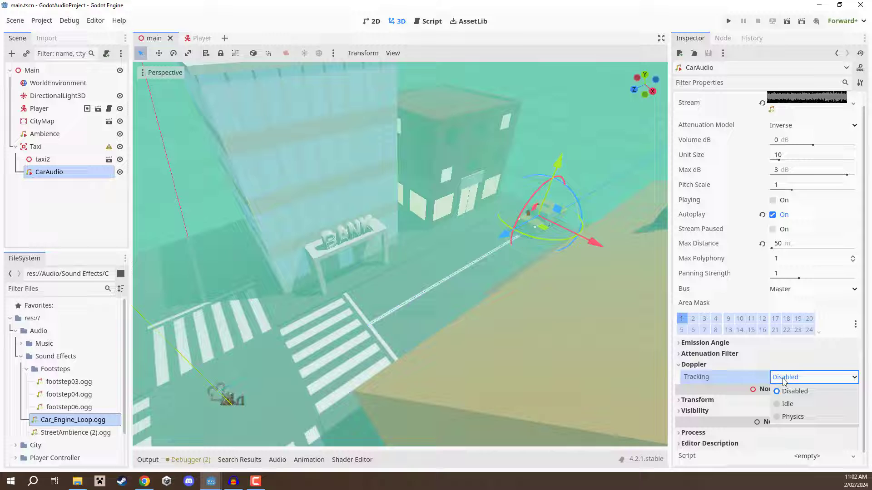
mouse_move(788, 404)
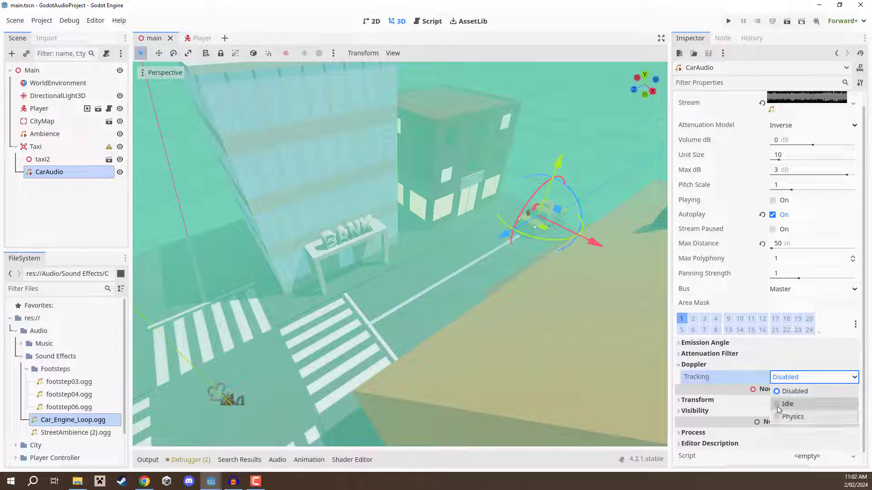
left_click(788, 404)
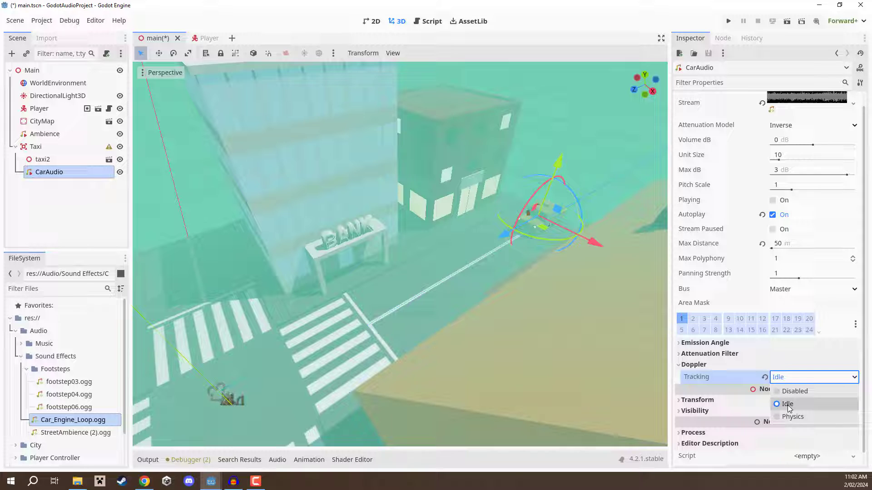
mouse_move(791, 416)
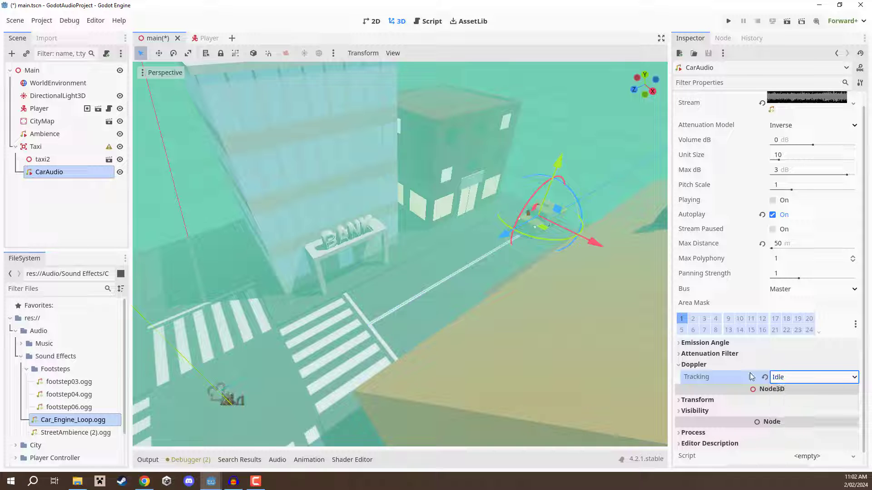
Run and stop the game with Idle Doppler, then set CarAudio's Volume dB to -15
left_click(728, 20)
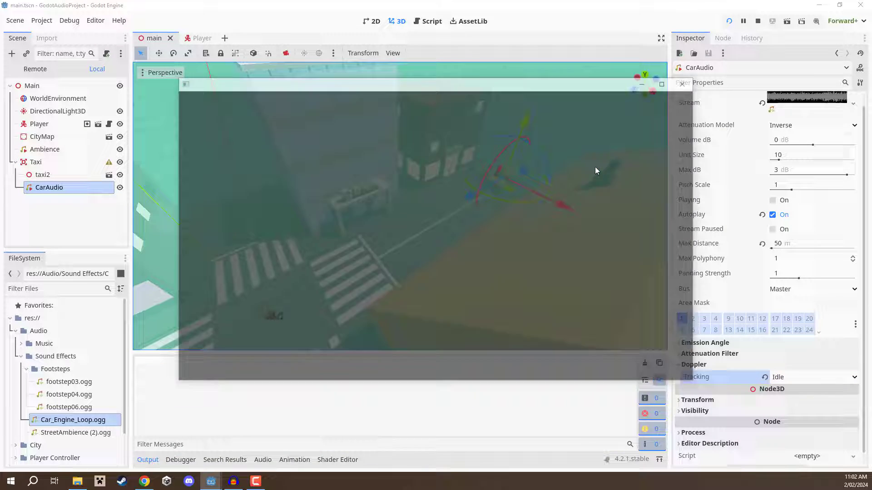
left_click(742, 21)
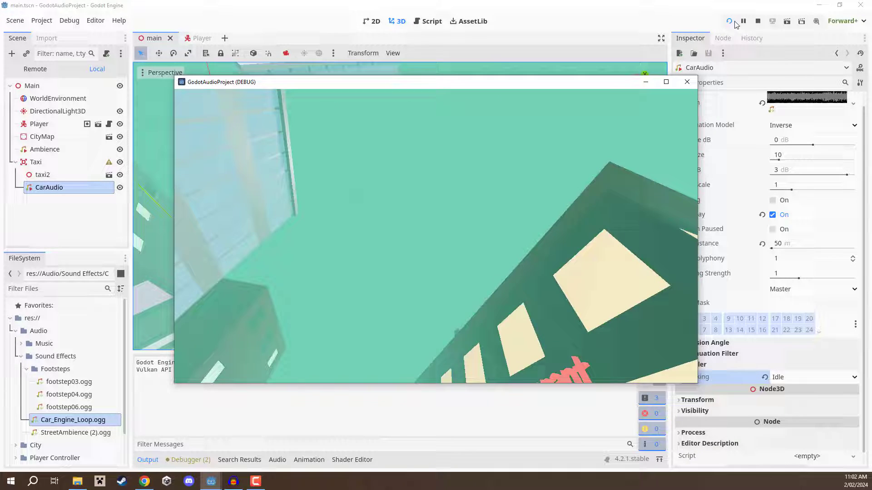
left_click(757, 22)
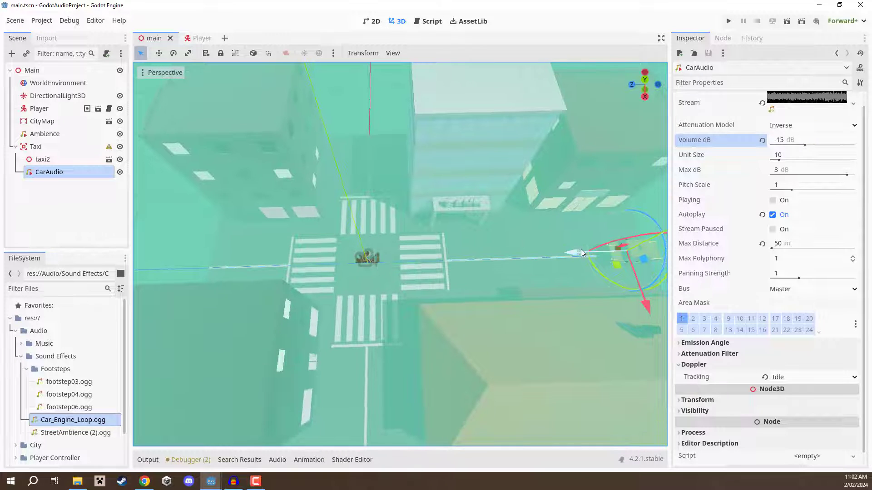
Create Taxi.gd inheriting Node3D in res:// and assign it to Taxi's Script property
left_click(35, 146)
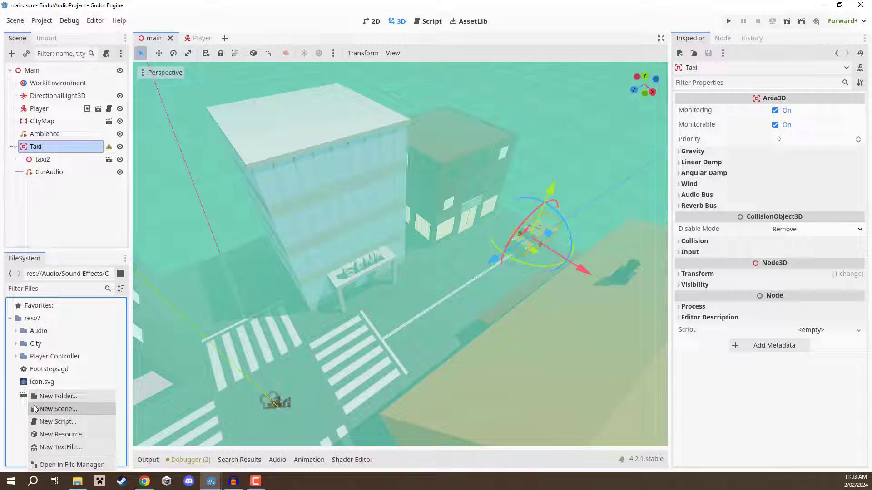
left_click(57, 421)
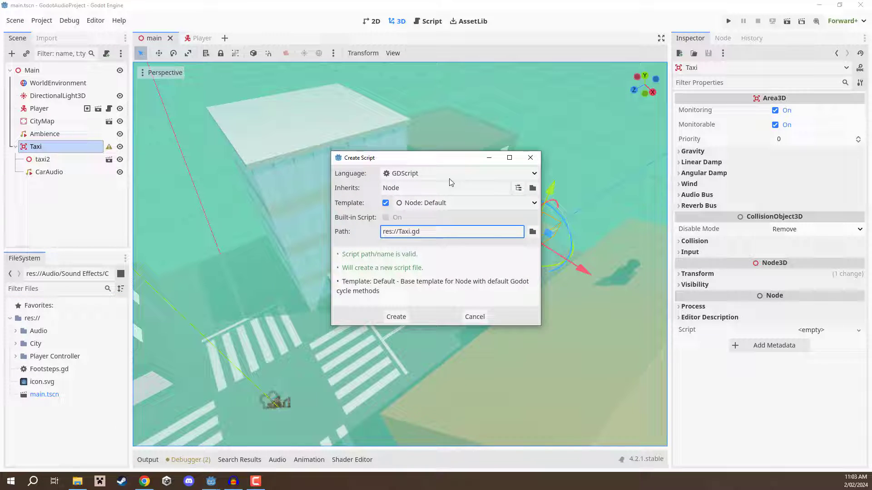
left_click(444, 188)
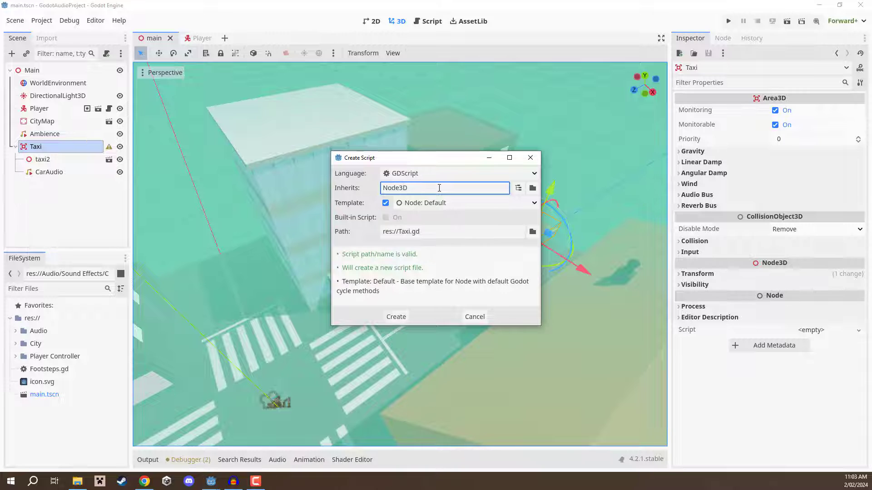
left_click(396, 316)
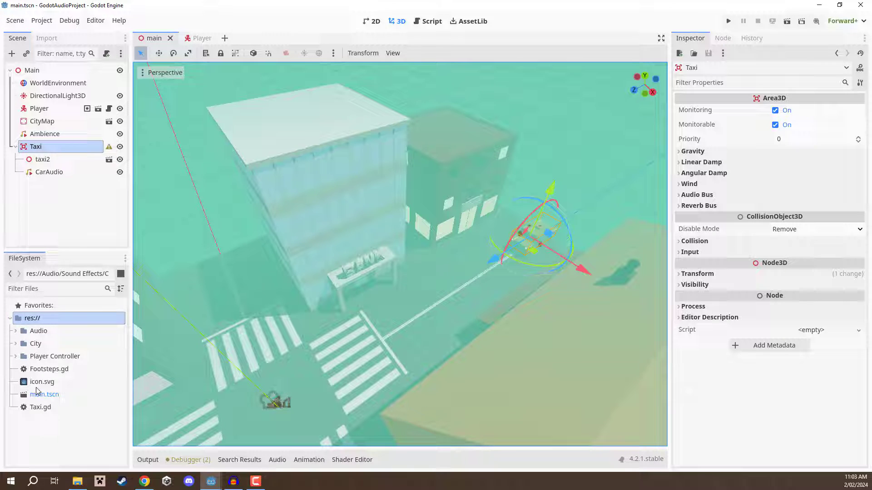
left_click(39, 406)
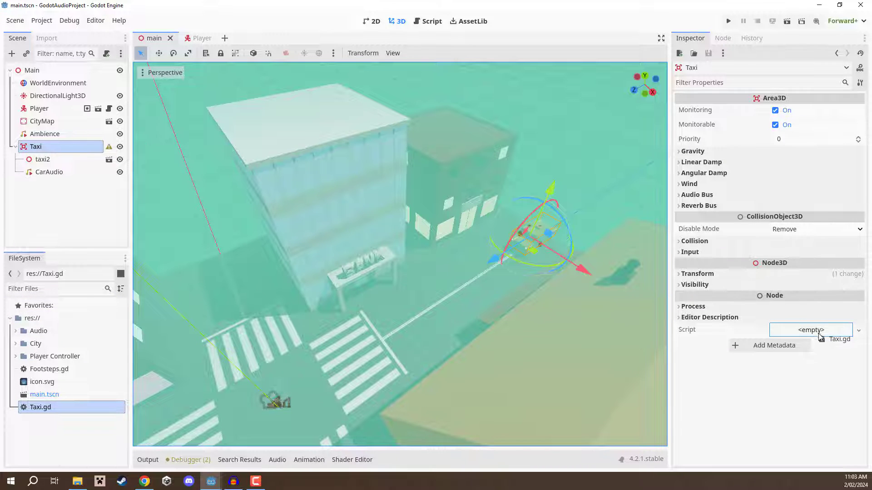
left_click(841, 339)
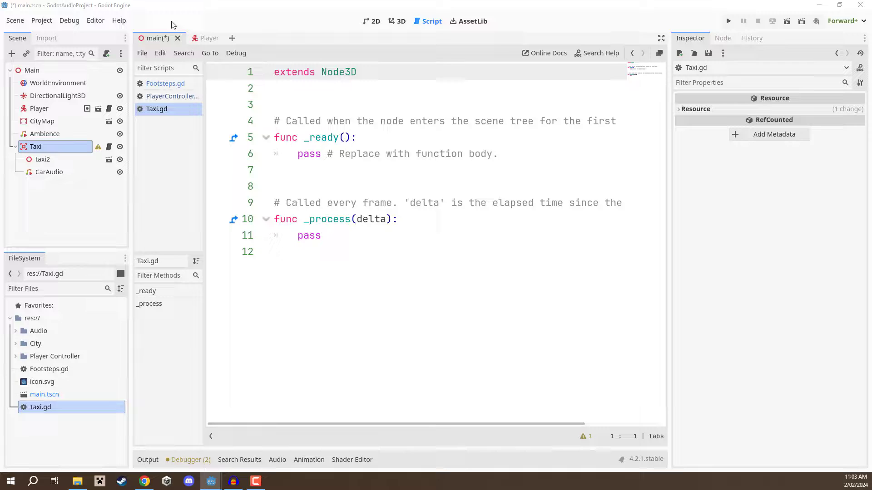
type("@export var sp")
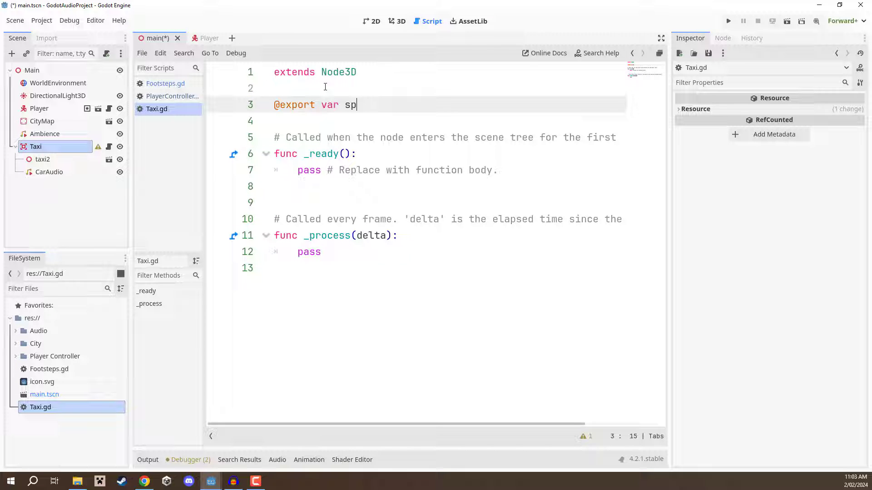
type("eed : float =")
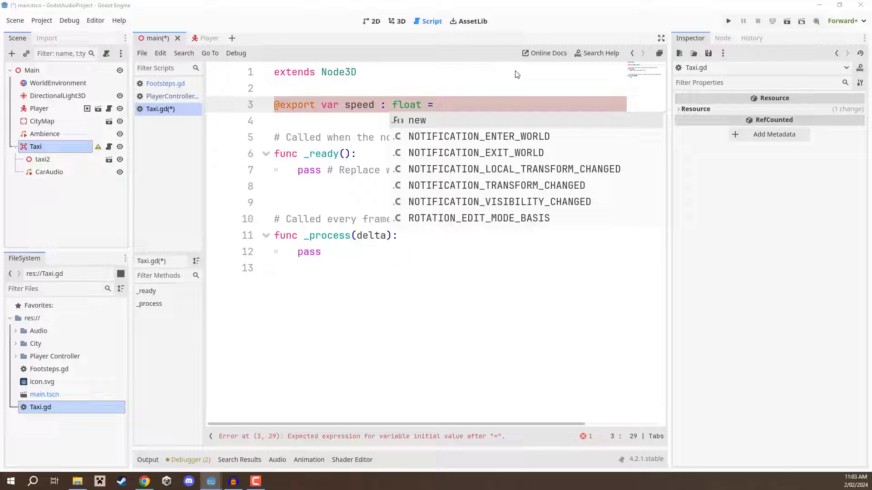
type("10.0")
left_click(449, 121)
type("@expor")
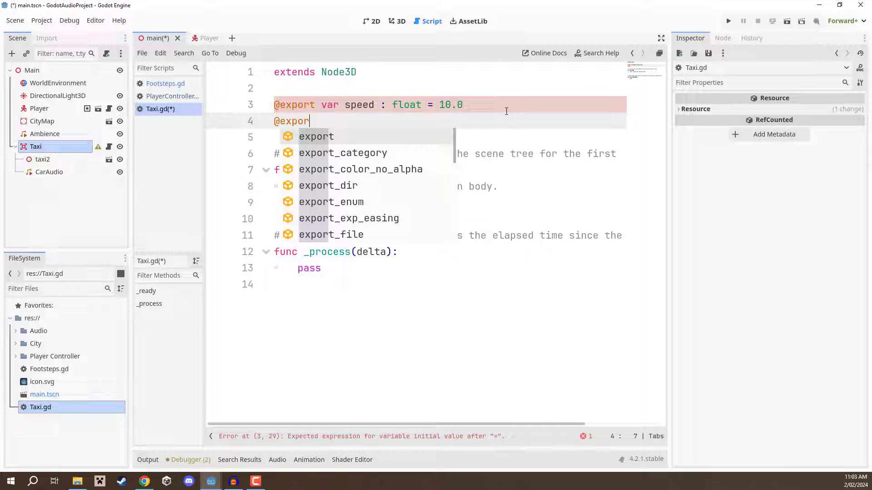
type("var max_distance")
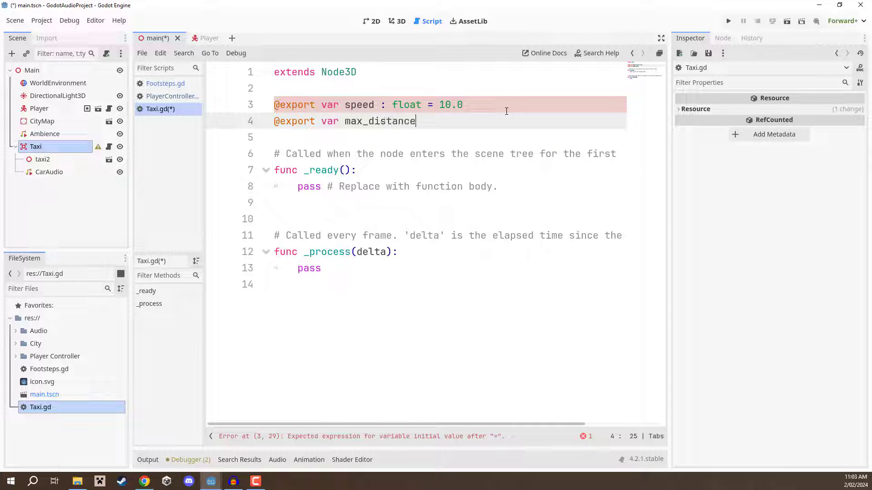
type(": float = 5.")
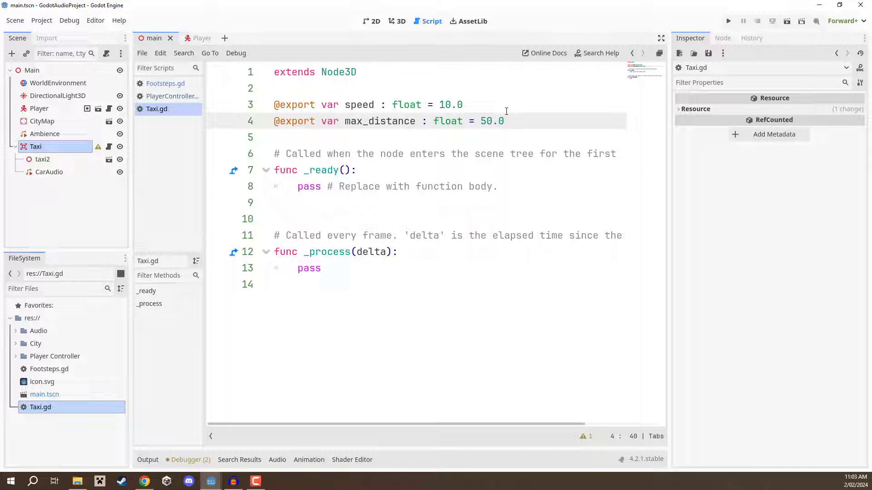
type("var")
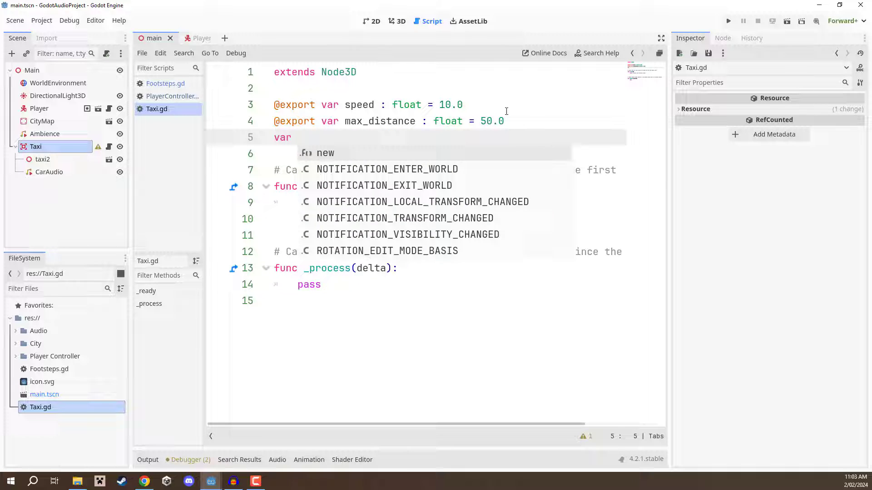
type("star")
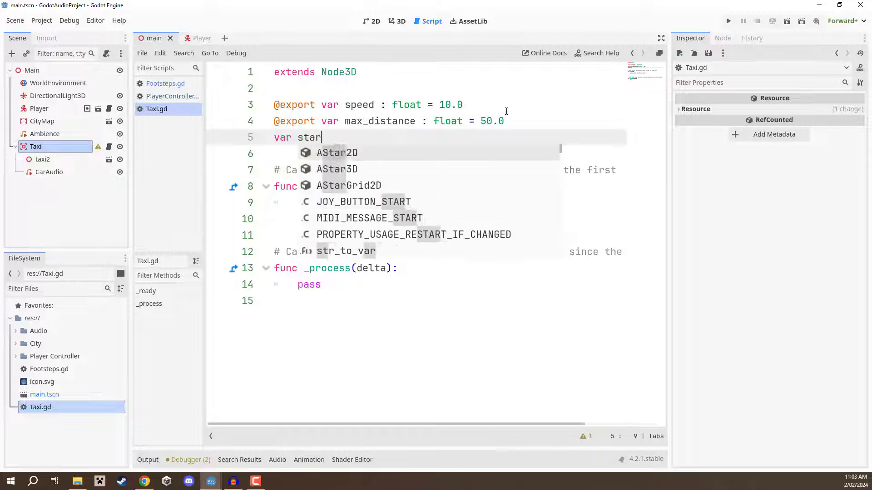
type("t_pos : Vector3")
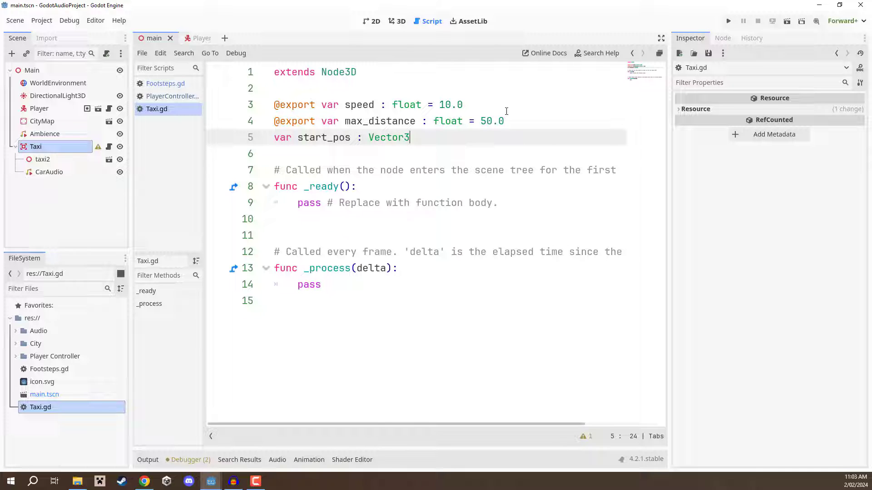
type("Vector3")
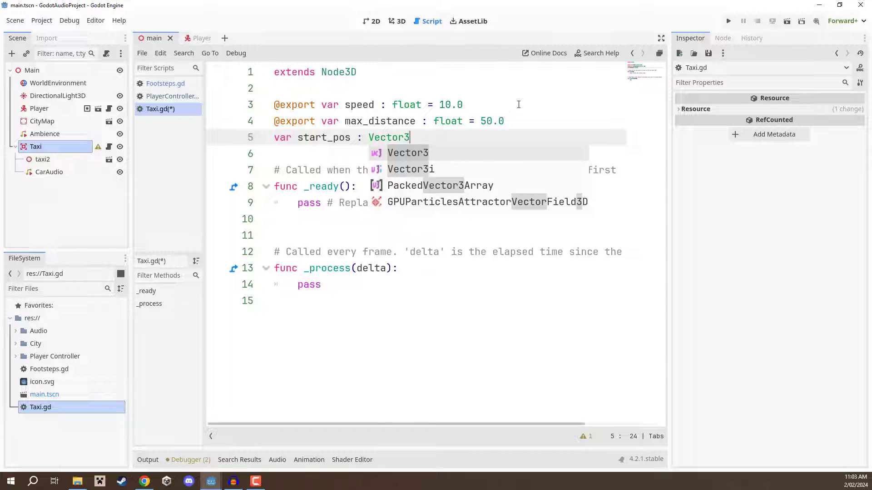
mouse_move(271, 177)
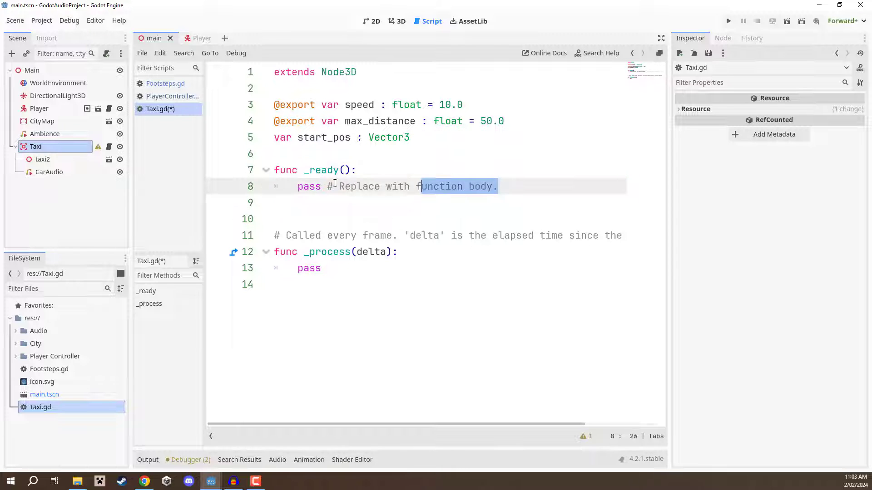
Replace the placeholder in _ready() with start_pos = position
key("Delete")
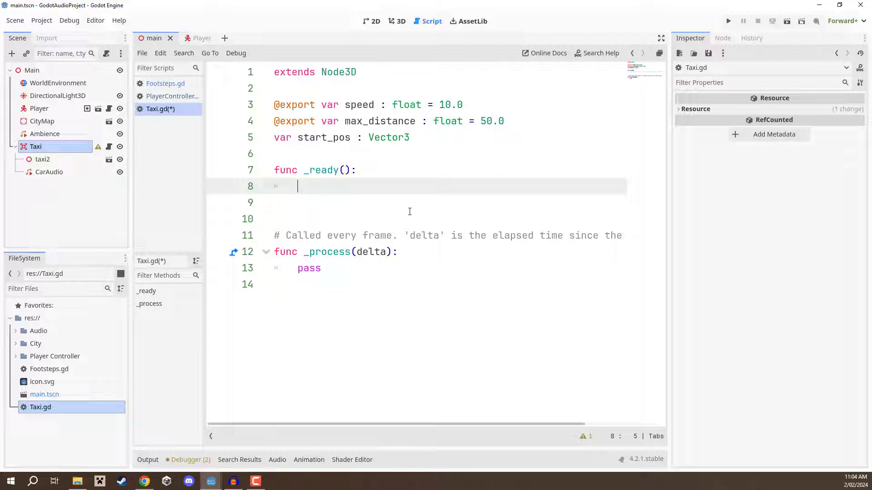
type("start_pos =")
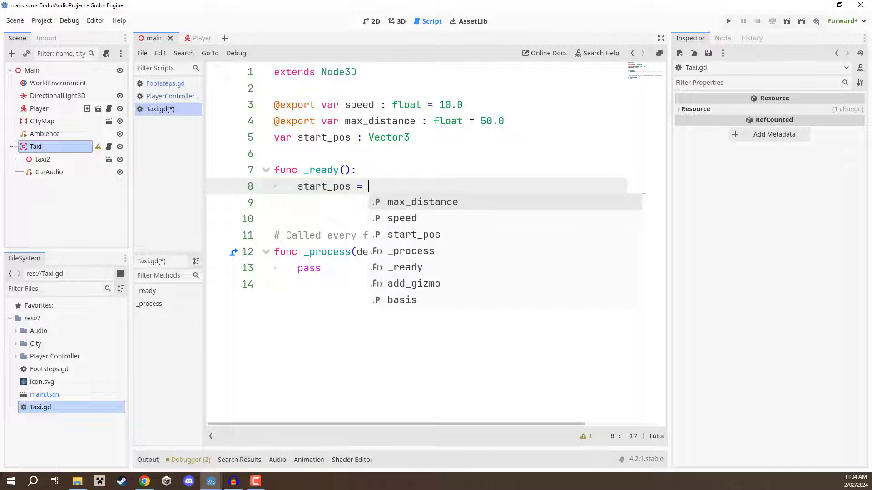
type("position")
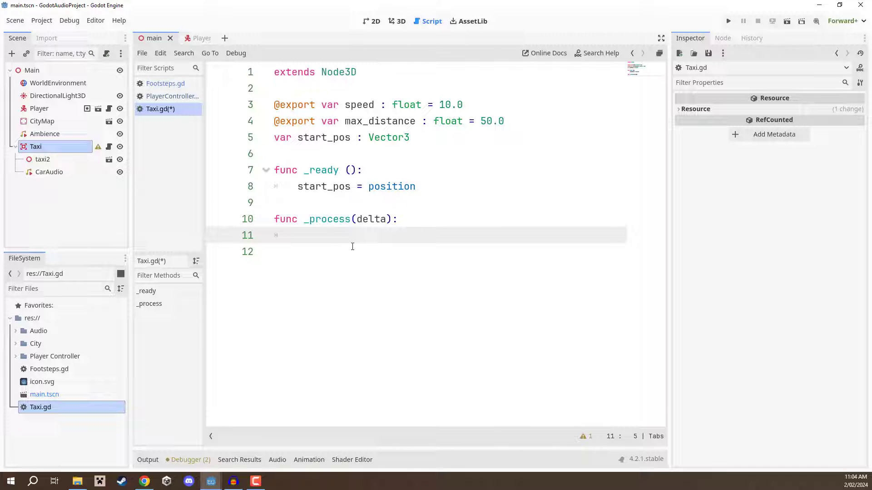
In _process, move the taxi forward each frame with translate(basis.z * speed * delta)
type("translate(")
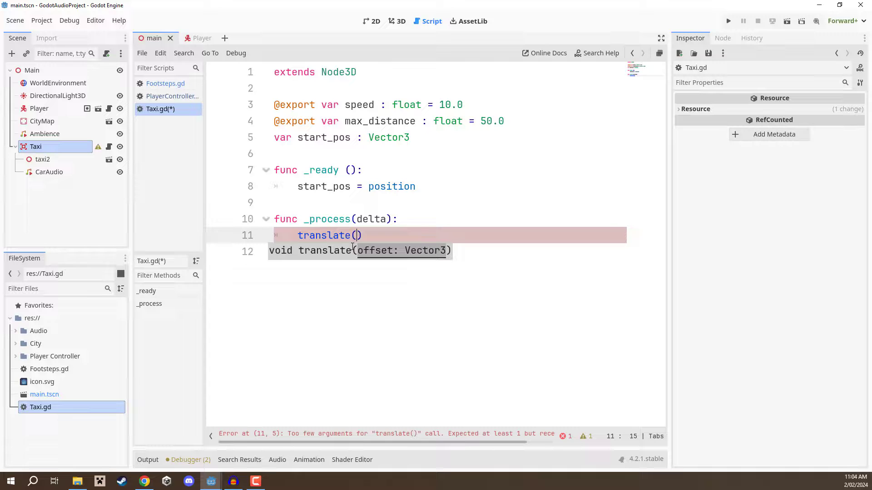
type("b")
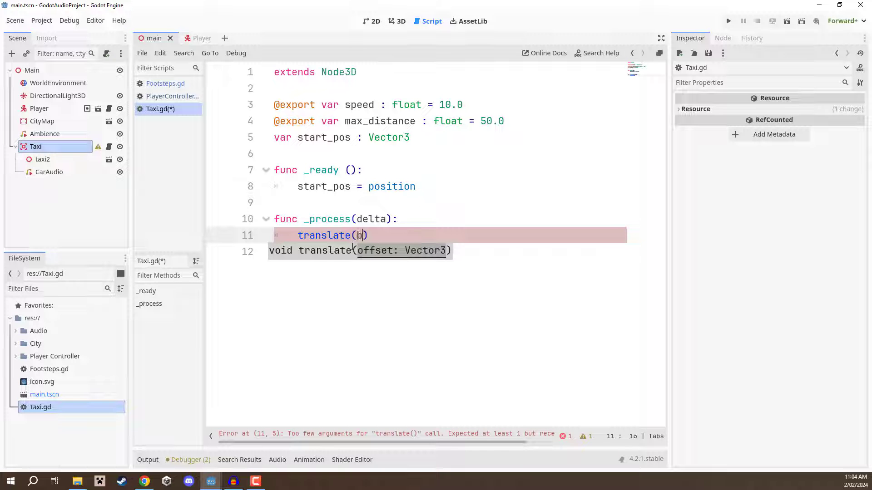
type("asis.z *")
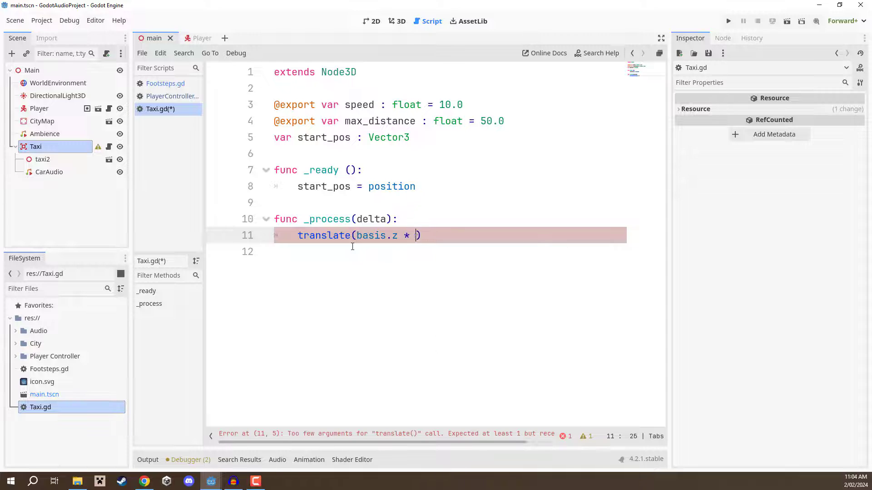
type("speed * delta")
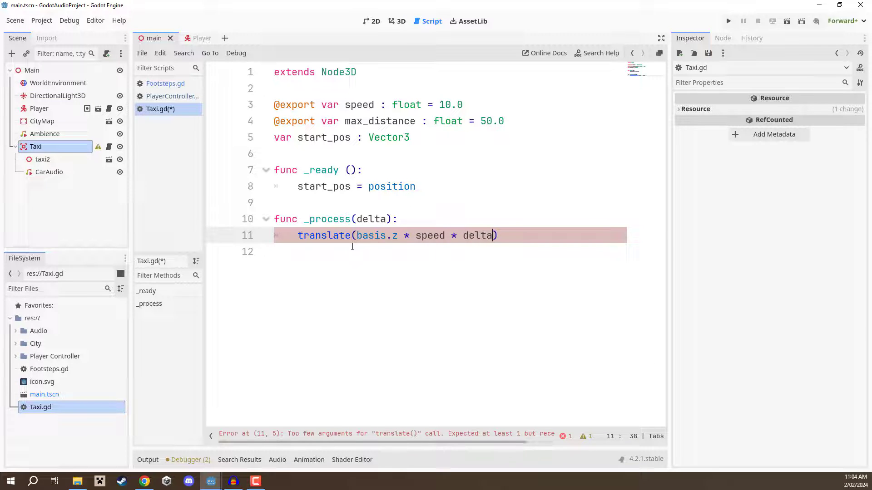
Reset position to start_pos once distance_to(start_pos) exceeds max_distance, and save Taxi.gd
type("i")
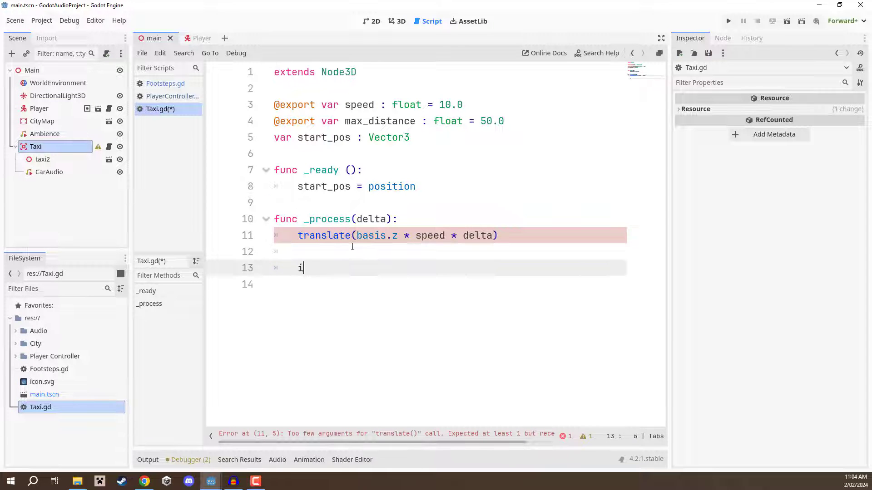
type("f position.d")
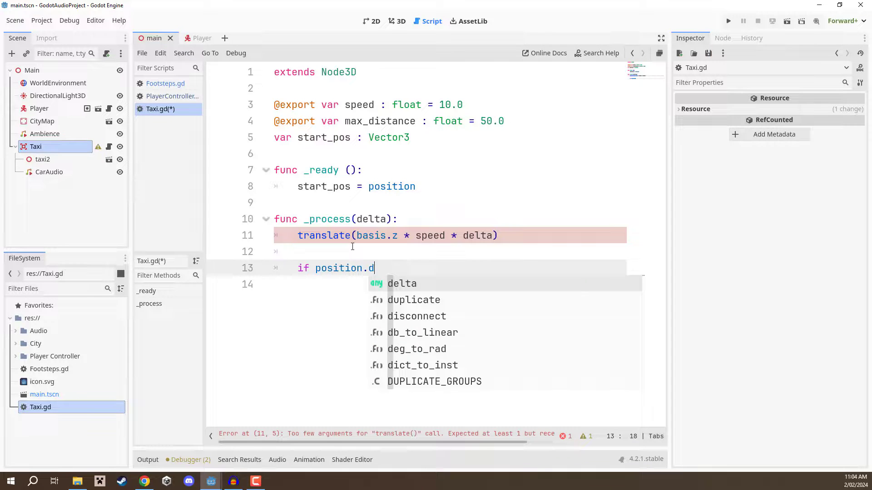
type("istance_to(")
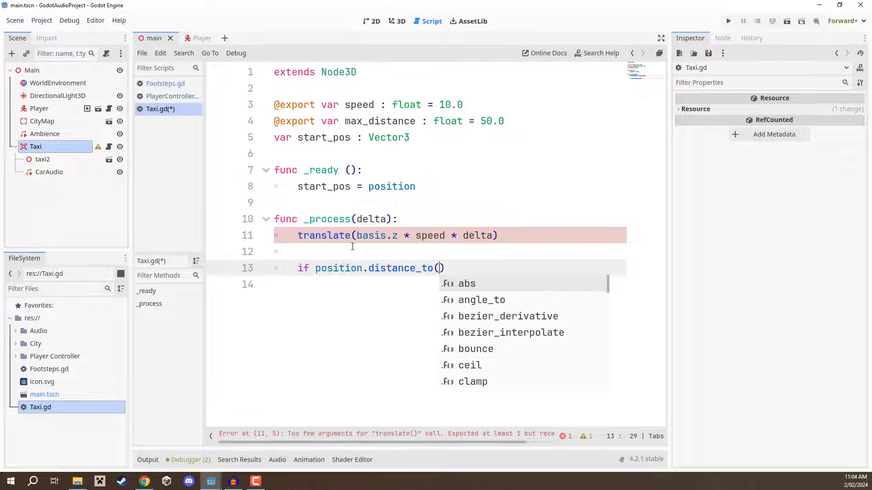
type("start_")
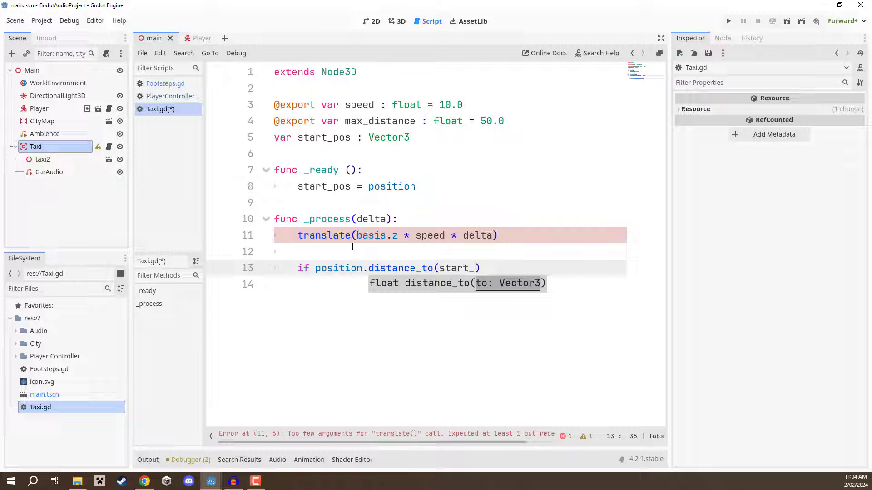
type("pos")
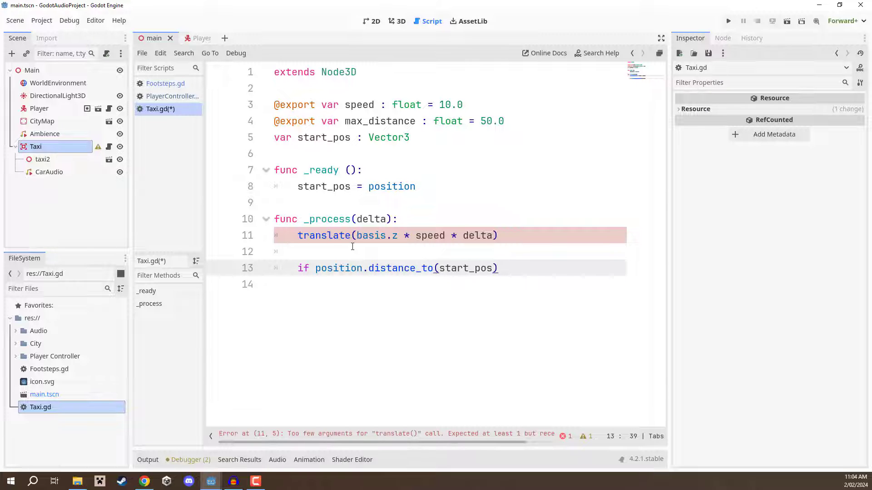
type("> max_distan")
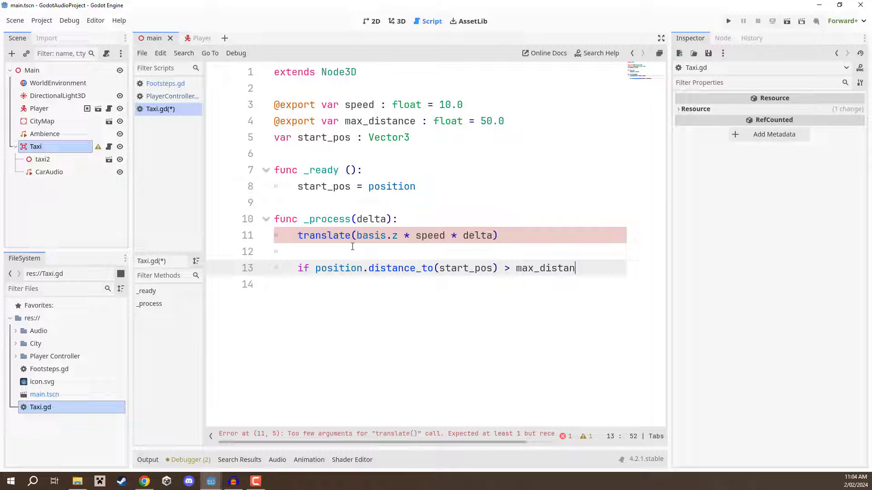
type("ce:")
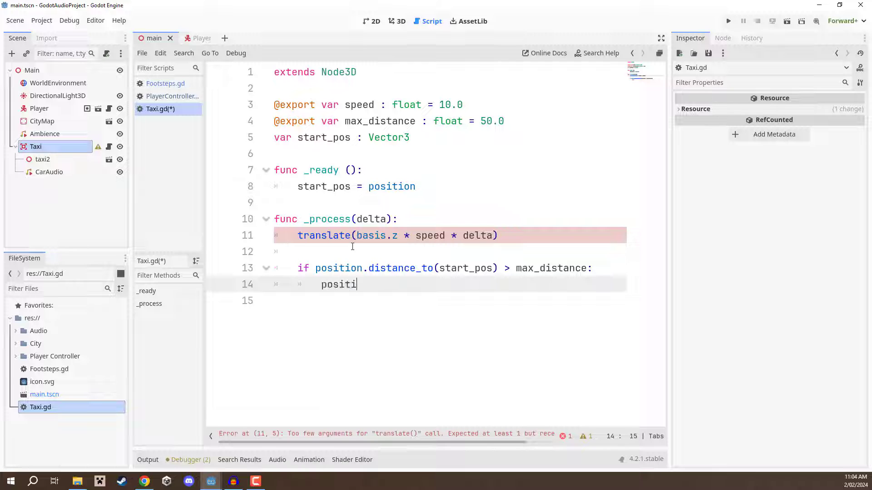
type("on = start_pos")
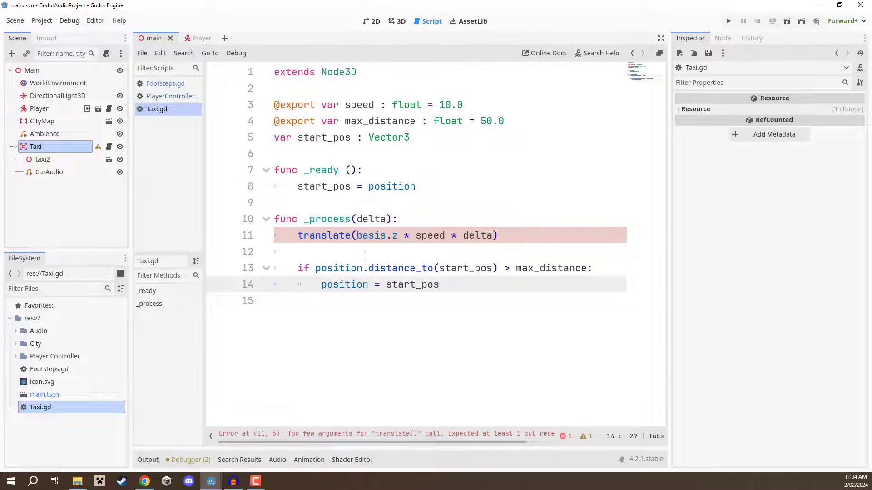
left_click(366, 251)
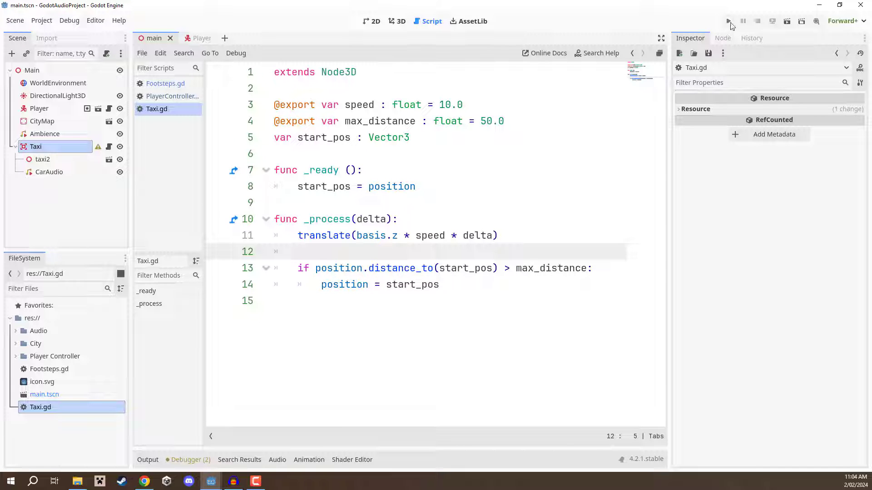
Run the project and focus the game window to watch the taxi drive
left_click(728, 21)
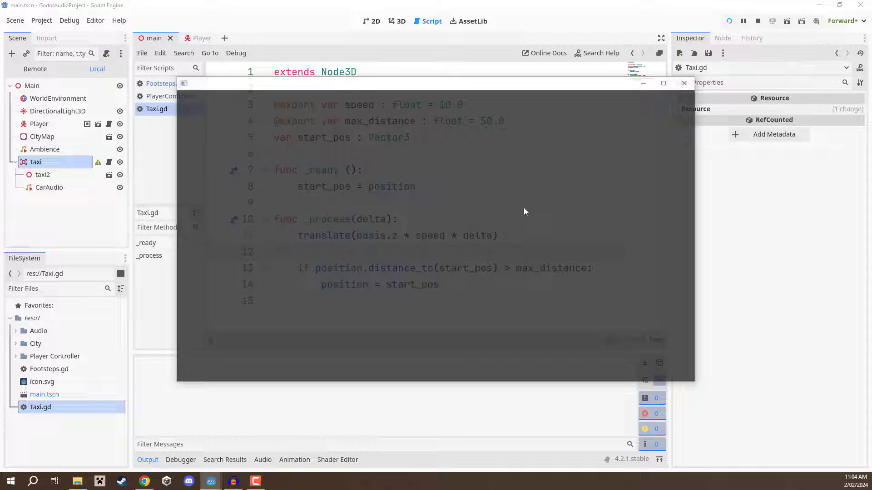
left_click(743, 21)
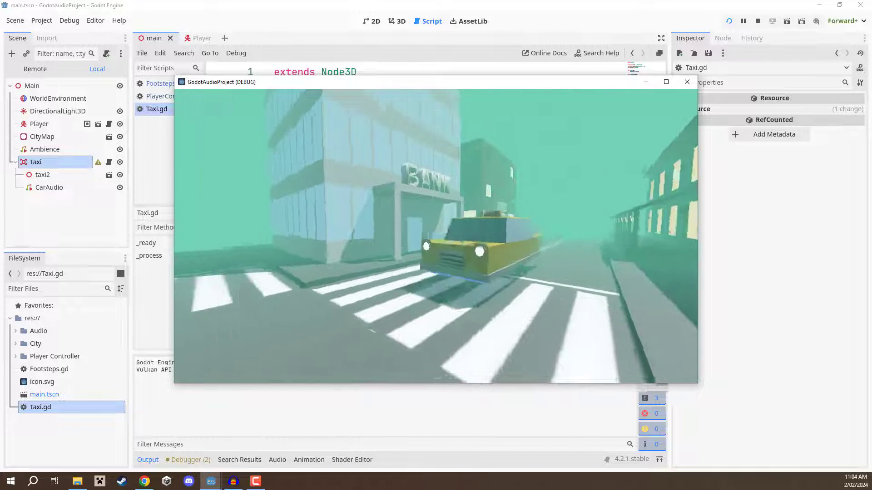